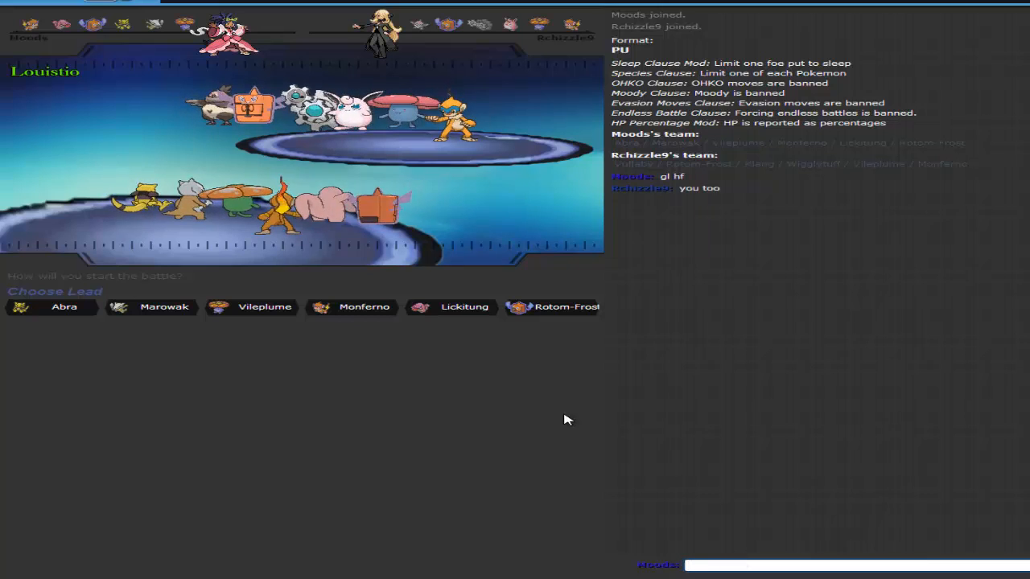
Step: Lead the battle with Rotom-Frost against the opponent's Monferno
{"action": "left_click", "coordinate": [51, 306]}
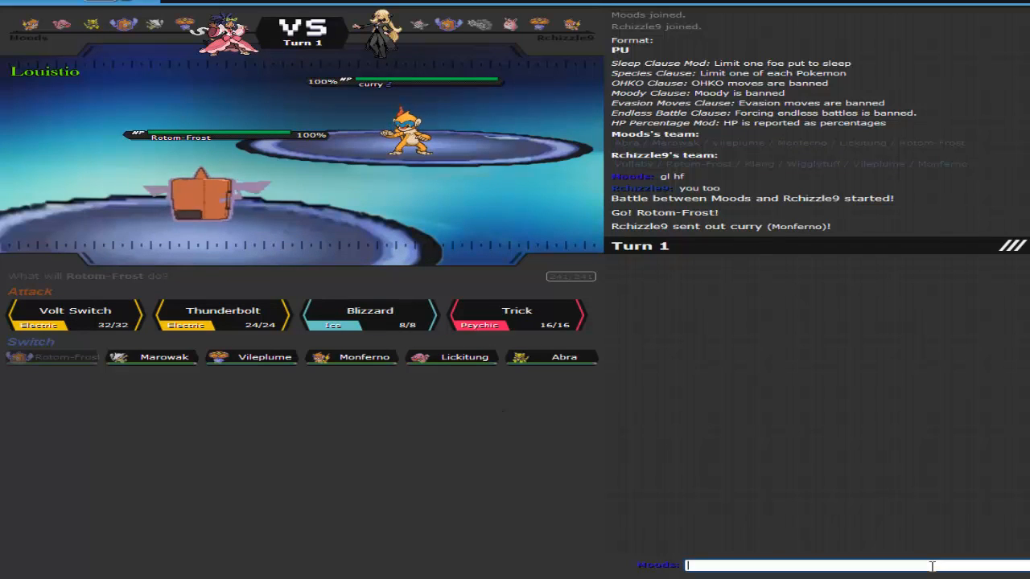
Step: Look up Monferno's stats card with the /data command in chat
{"action": "type", "text": "/data m"}
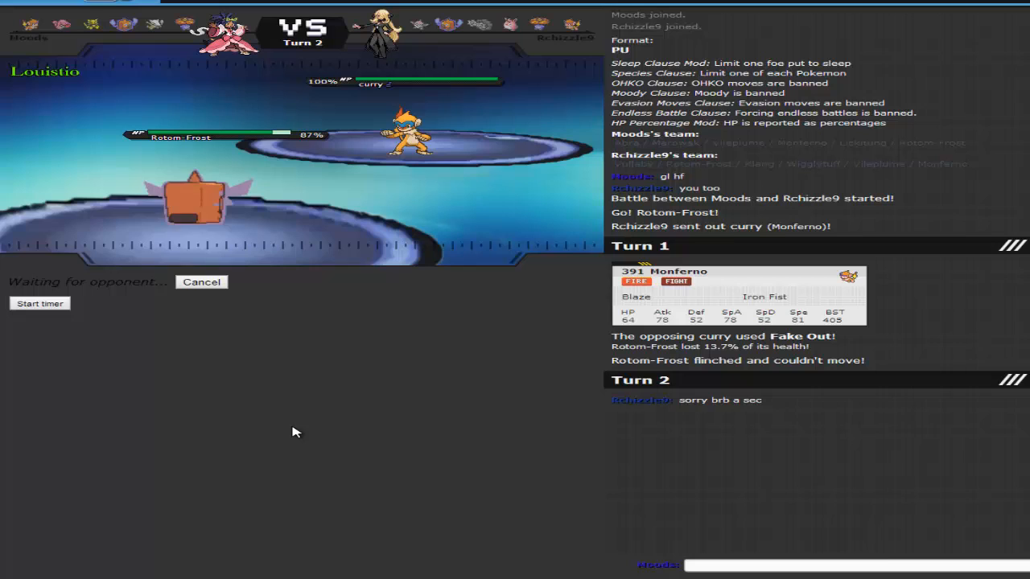
Step: Send 'kk' in chat while Turn 2 resolves with Mach Punch and Volt Switch
{"action": "type", "text": "kk"}
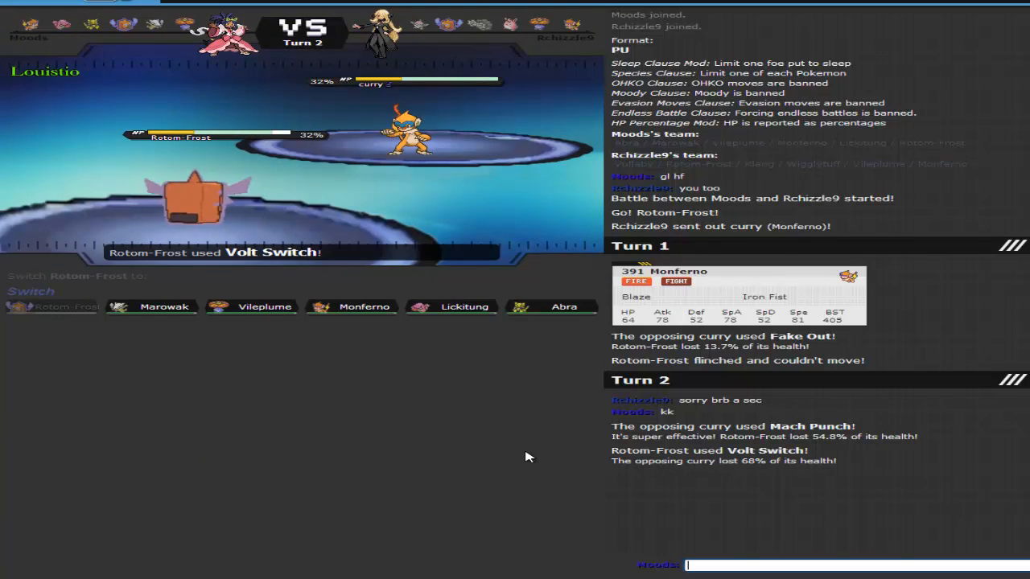
{"action": "mouse_move", "coordinate": [163, 306]}
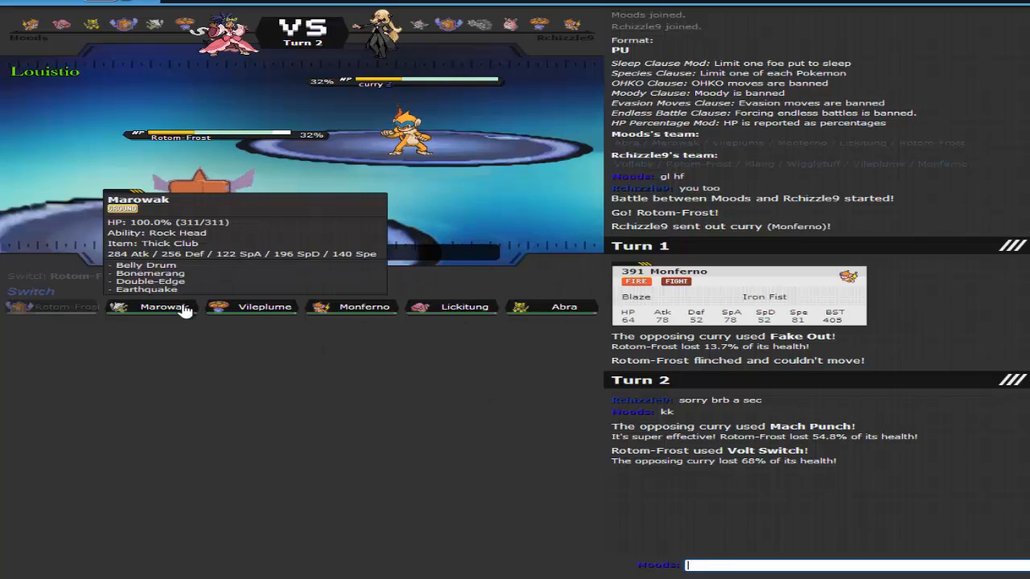
Step: Bring in Marowak for Rotom-Frost and hit the incoming Vileplume with Double-Edge
{"action": "left_click", "coordinate": [151, 305]}
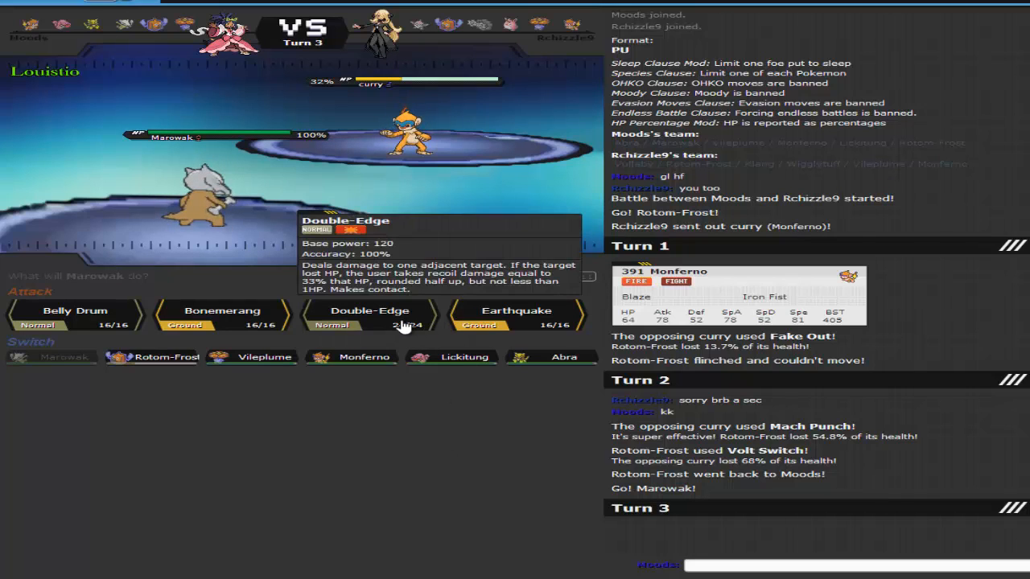
{"action": "left_click", "coordinate": [369, 314]}
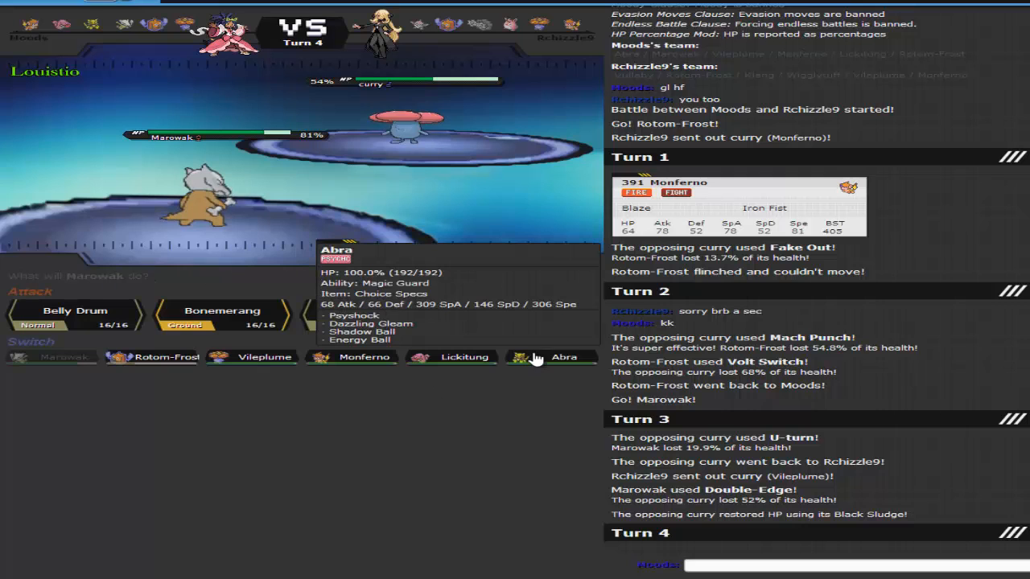
{"action": "mouse_move", "coordinate": [251, 357]}
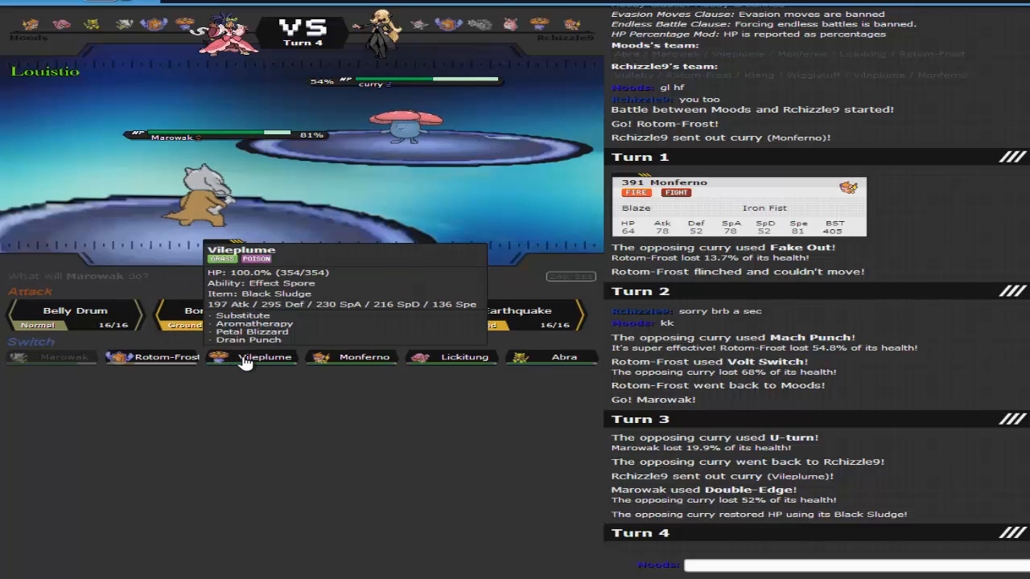
Step: Swap Marowak out for Lickitung to absorb Giga Drain and Knock Off the Choice Scarf
{"action": "left_click", "coordinate": [264, 357]}
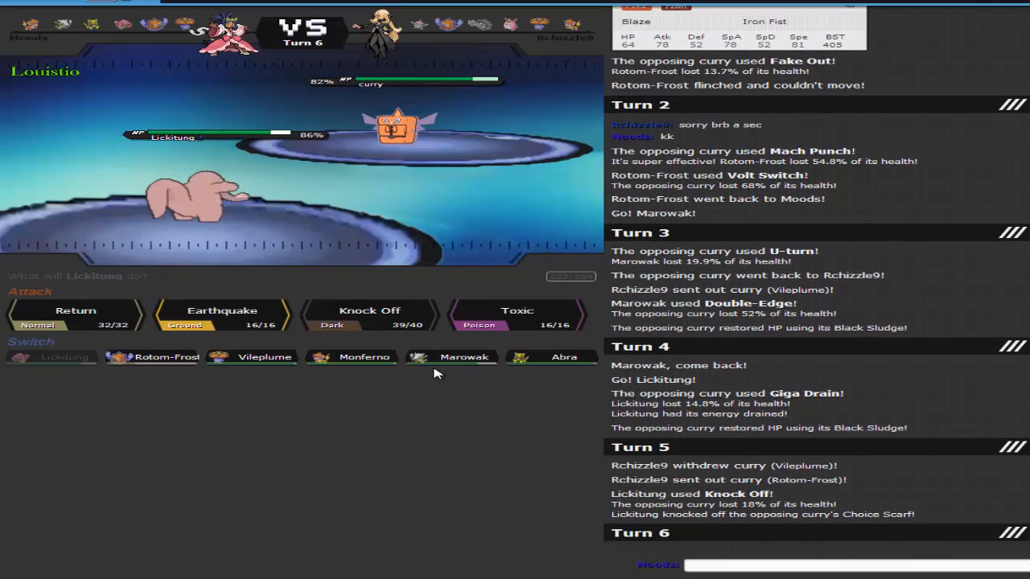
{"action": "mouse_move", "coordinate": [518, 313]}
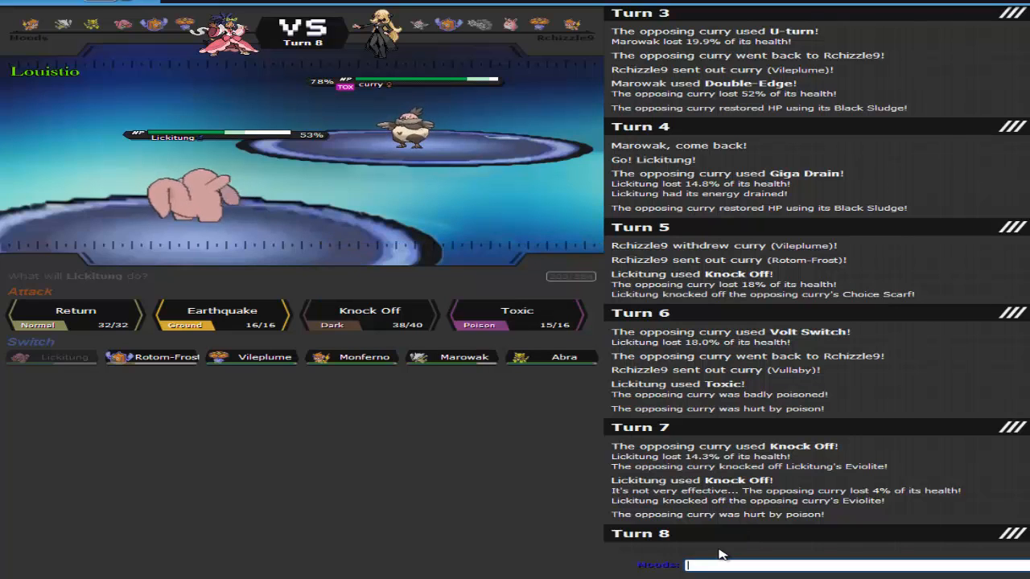
Step: Look up Bonemerang with /data, then choose Marowak's move for Turn 9
{"action": "type", "text": "/data bonemerang"}
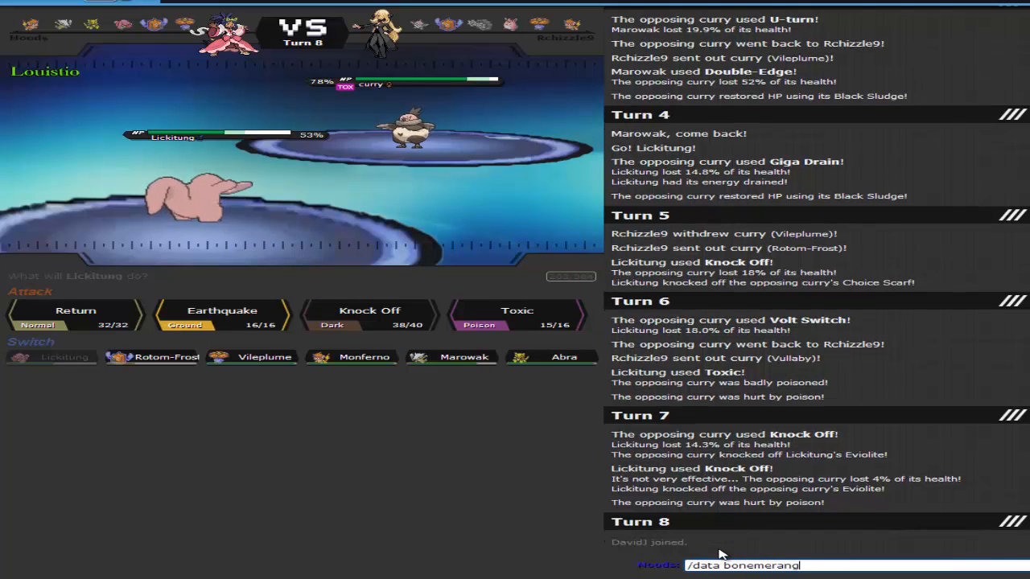
{"action": "key", "text": "enter"}
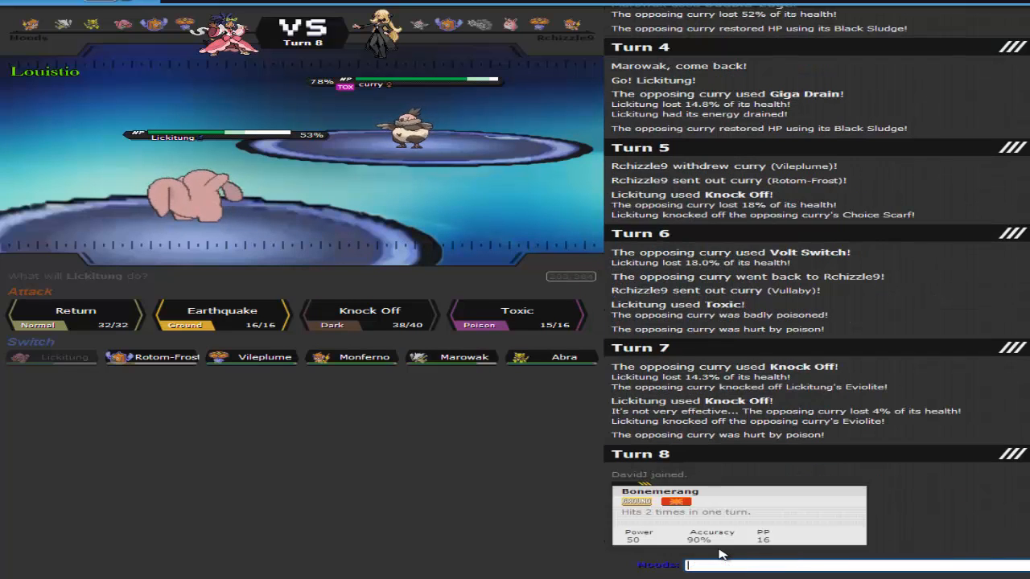
{"action": "mouse_move", "coordinate": [454, 364]}
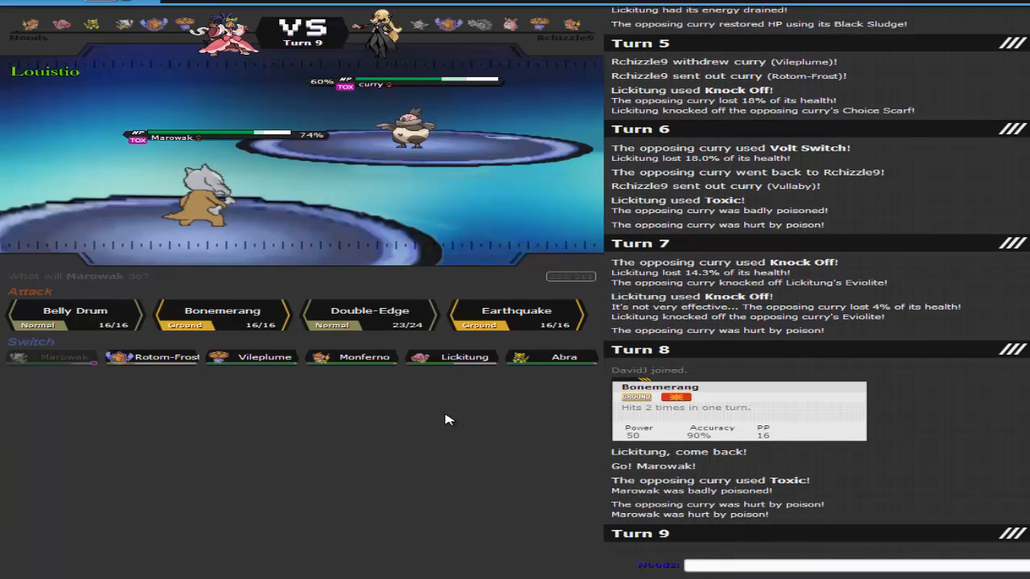
{"action": "left_click", "coordinate": [222, 313]}
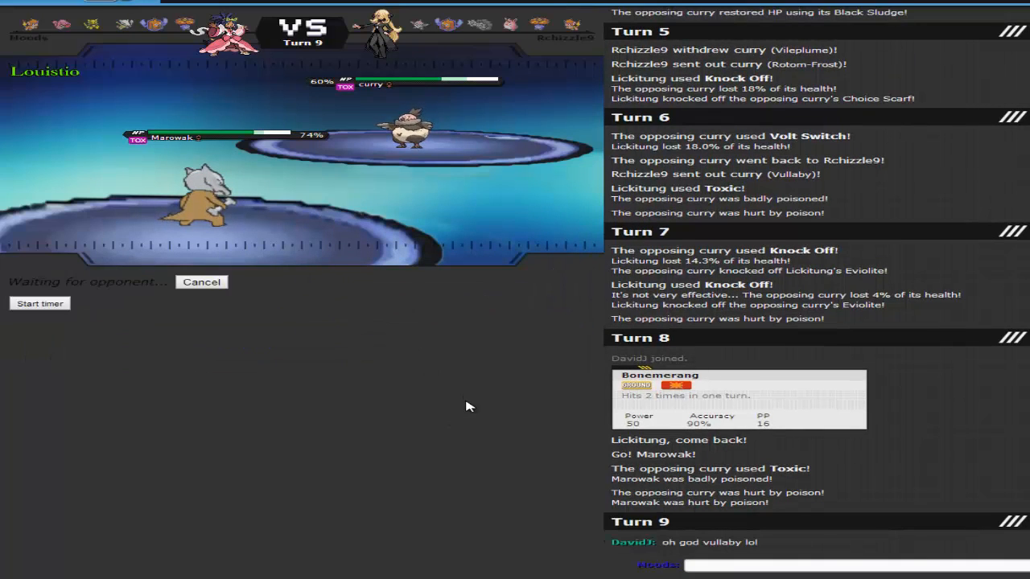
{"action": "mouse_move", "coordinate": [474, 408]}
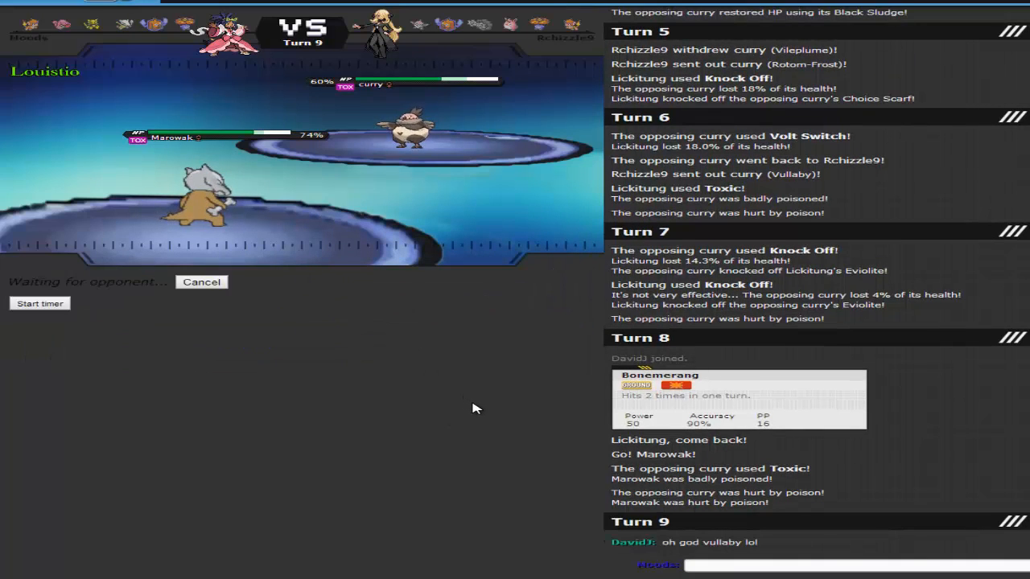
Step: Send the chat message 'this is our pu tourny battle'
{"action": "left_click", "coordinate": [804, 567]}
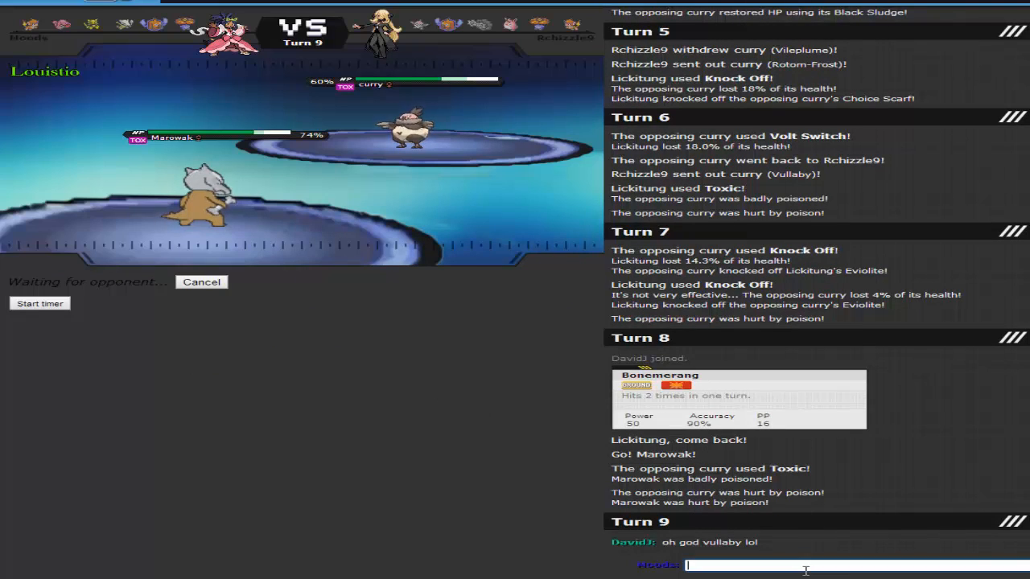
{"action": "type", "text": "this is our pl"}
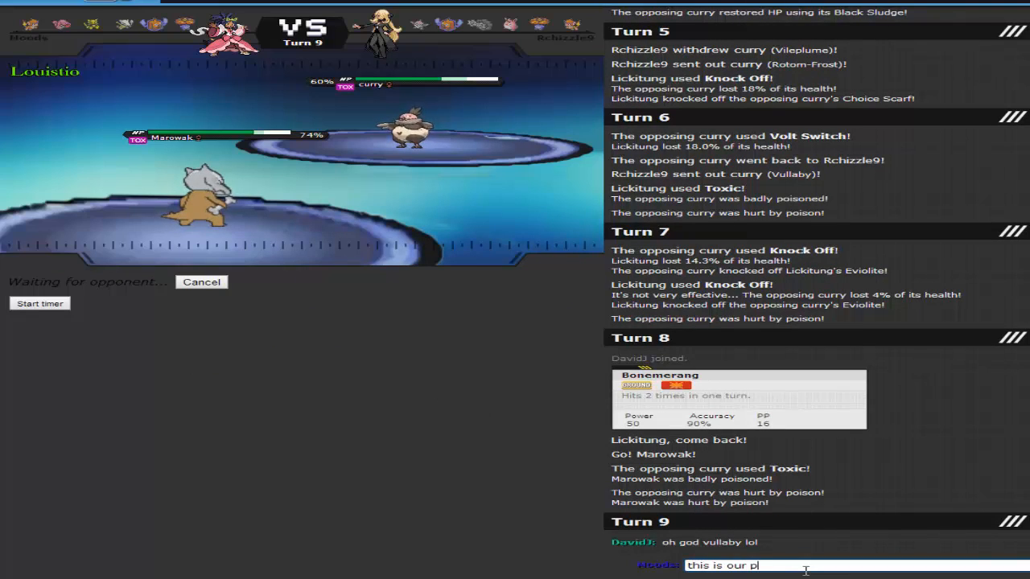
{"action": "type", "text": "u tourny battle"}
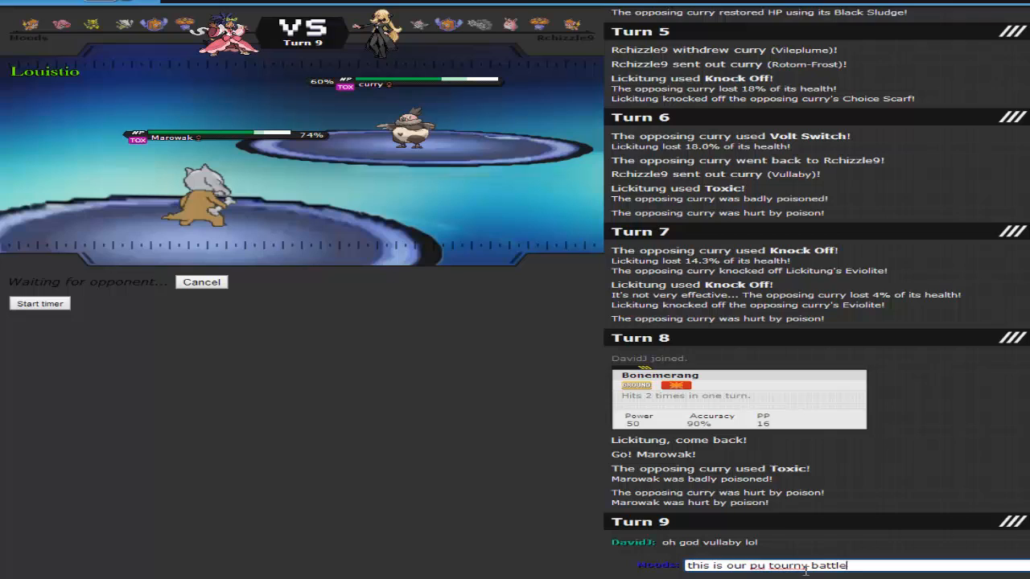
{"action": "key", "text": "enter"}
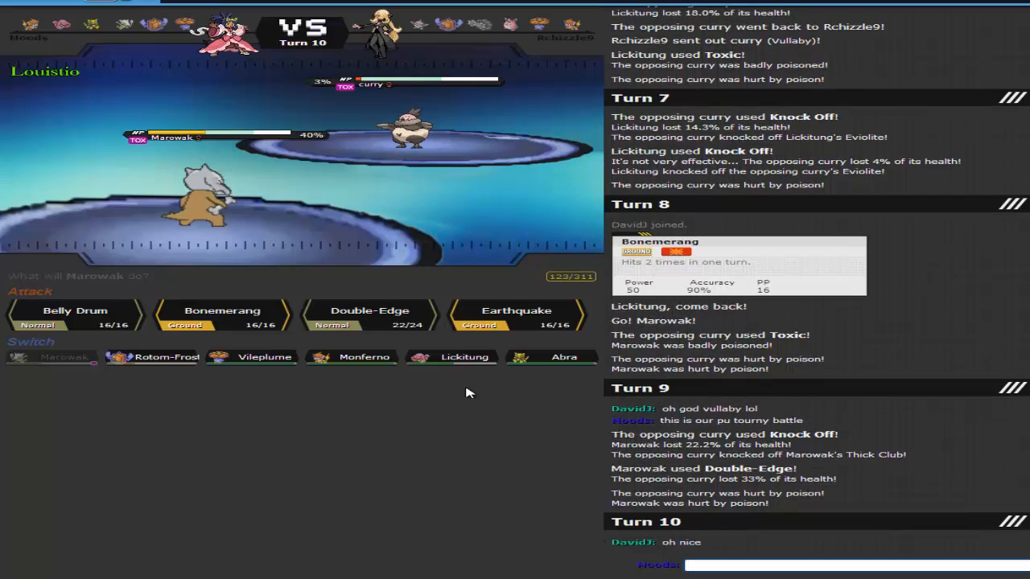
{"action": "mouse_move", "coordinate": [453, 357]}
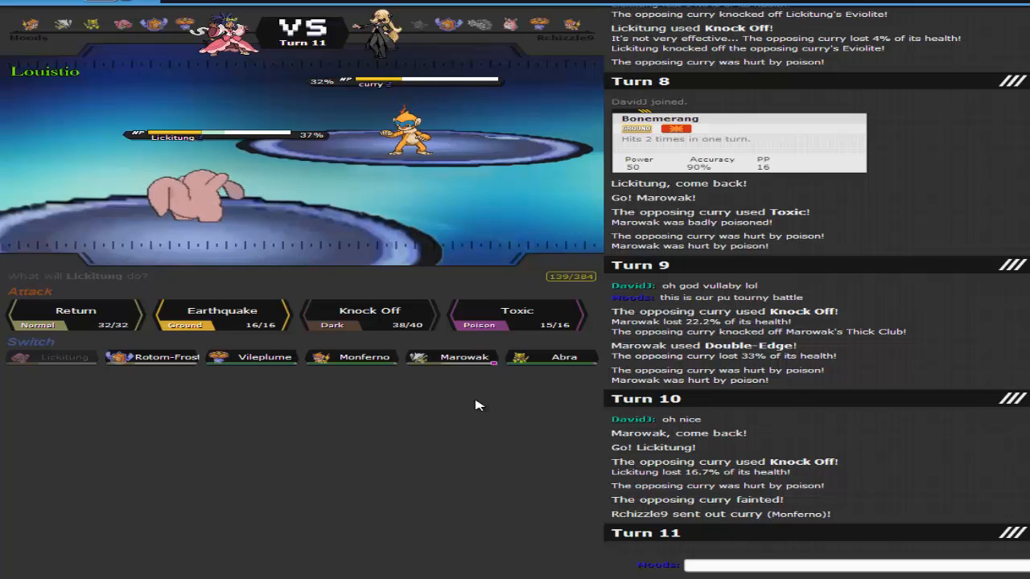
Step: Swap Lickitung out for Abra as Vullaby faints
{"action": "left_click", "coordinate": [76, 313]}
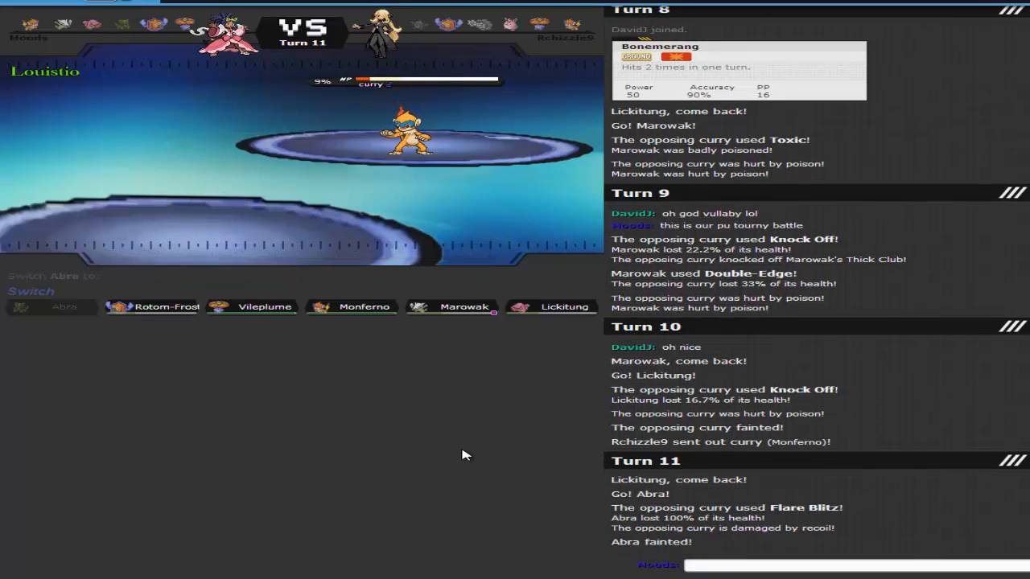
{"action": "mouse_move", "coordinate": [351, 306]}
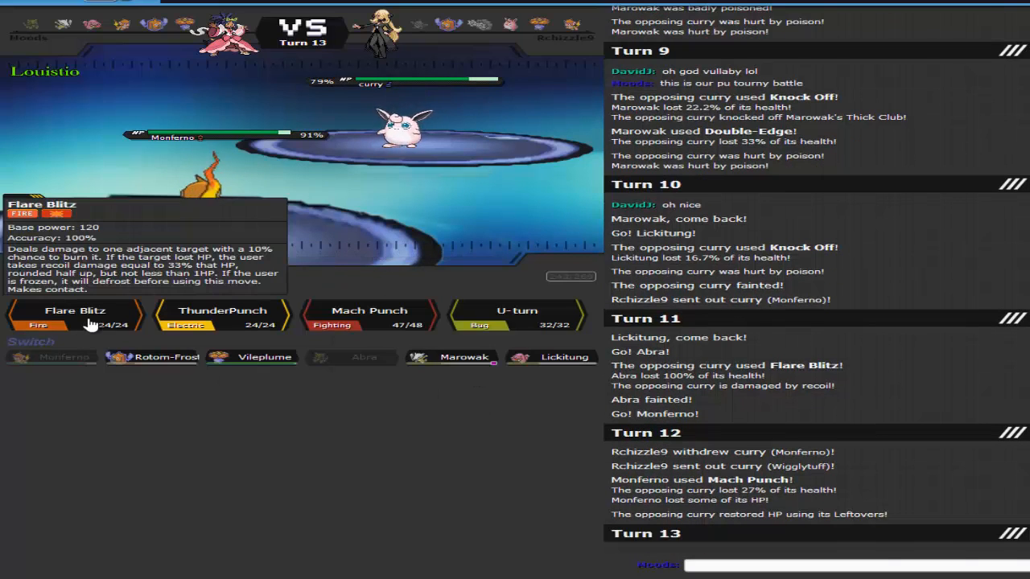
Step: Knock out Wigglytuff with Monferno's Flare Blitz then Mach Punch, skipping the replay
{"action": "left_click", "coordinate": [74, 314]}
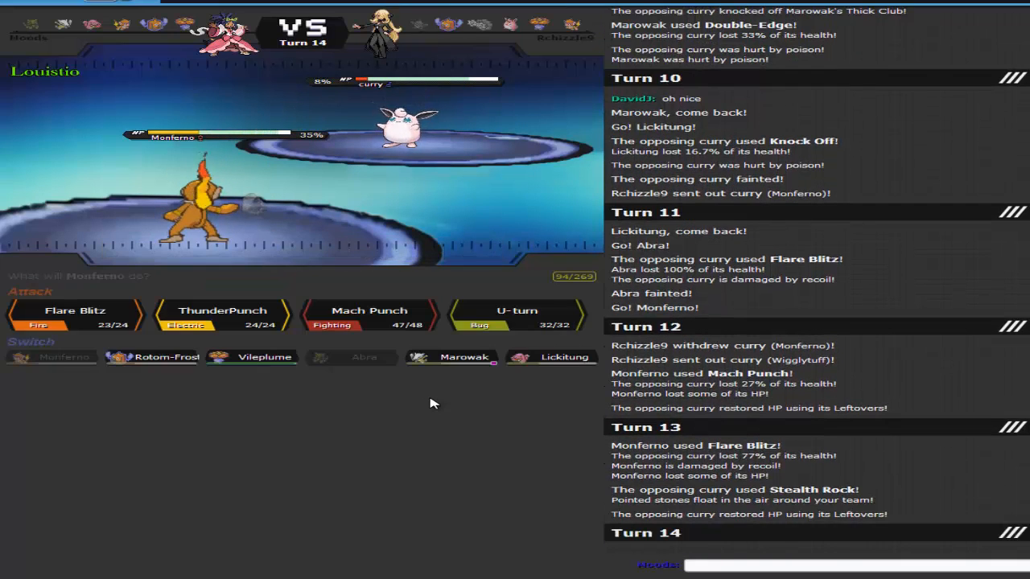
{"action": "mouse_move", "coordinate": [394, 415]}
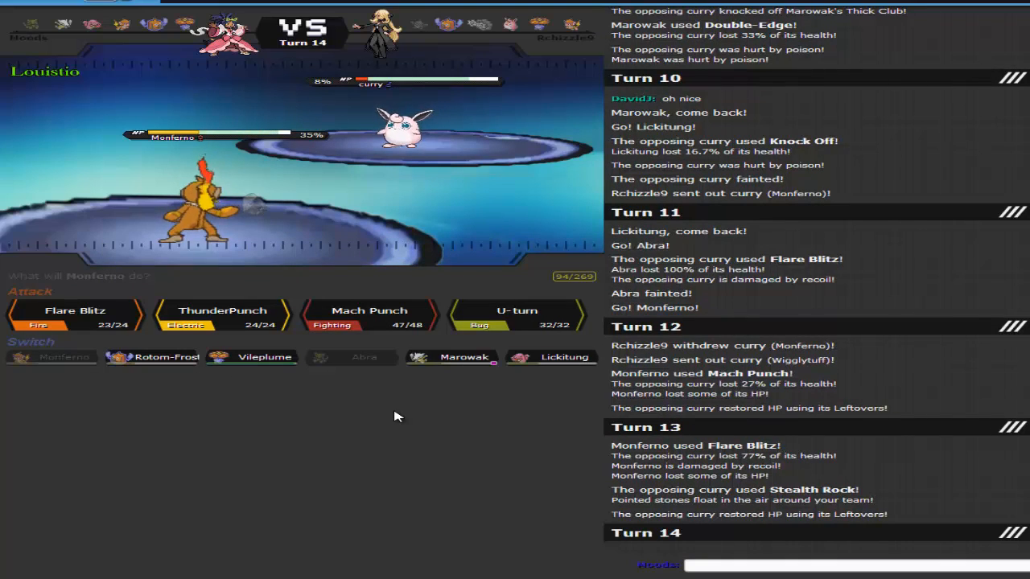
{"action": "mouse_move", "coordinate": [222, 313]}
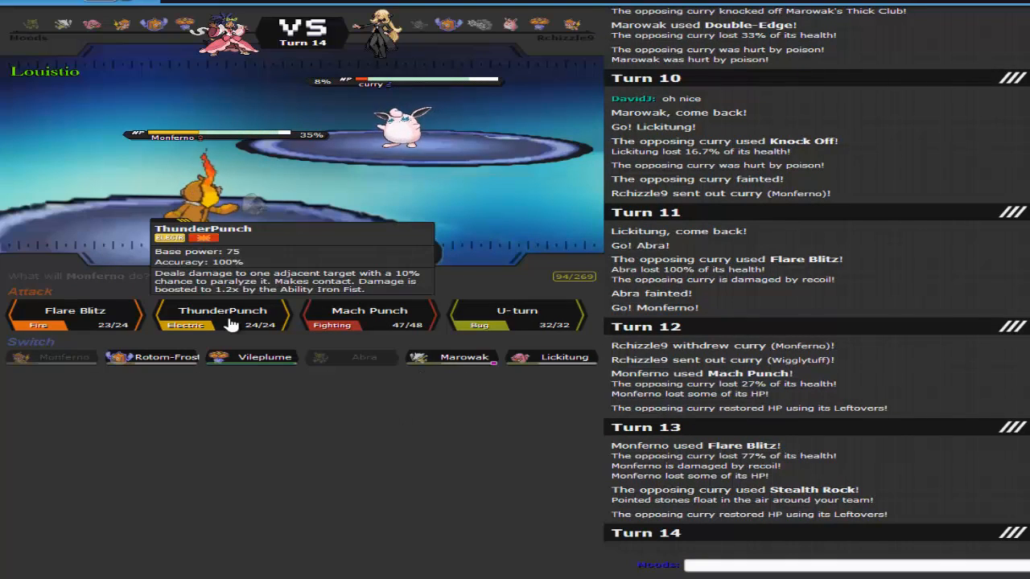
{"action": "left_click", "coordinate": [370, 314]}
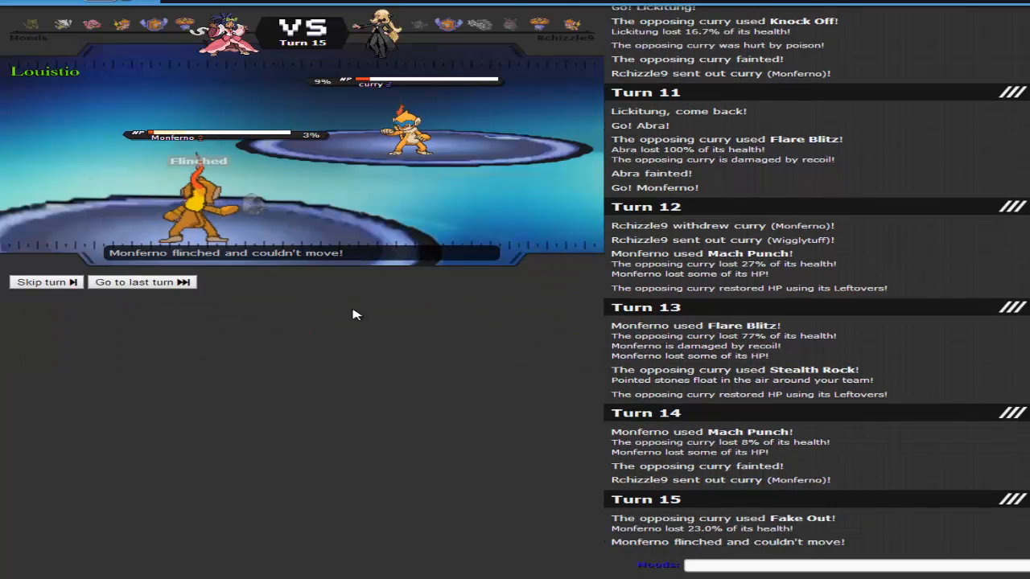
{"action": "left_click", "coordinate": [42, 281]}
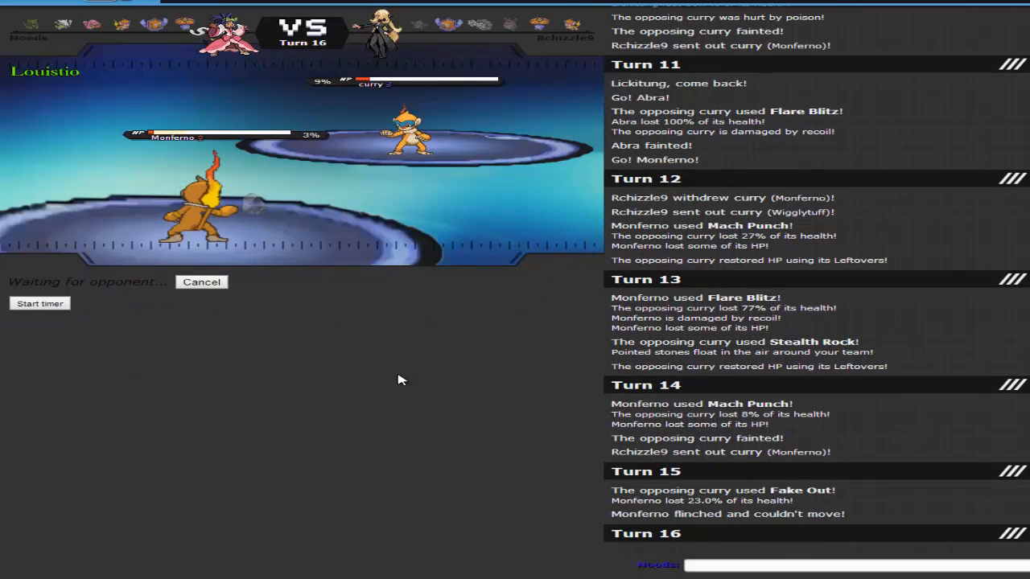
{"action": "mouse_move", "coordinate": [459, 477]}
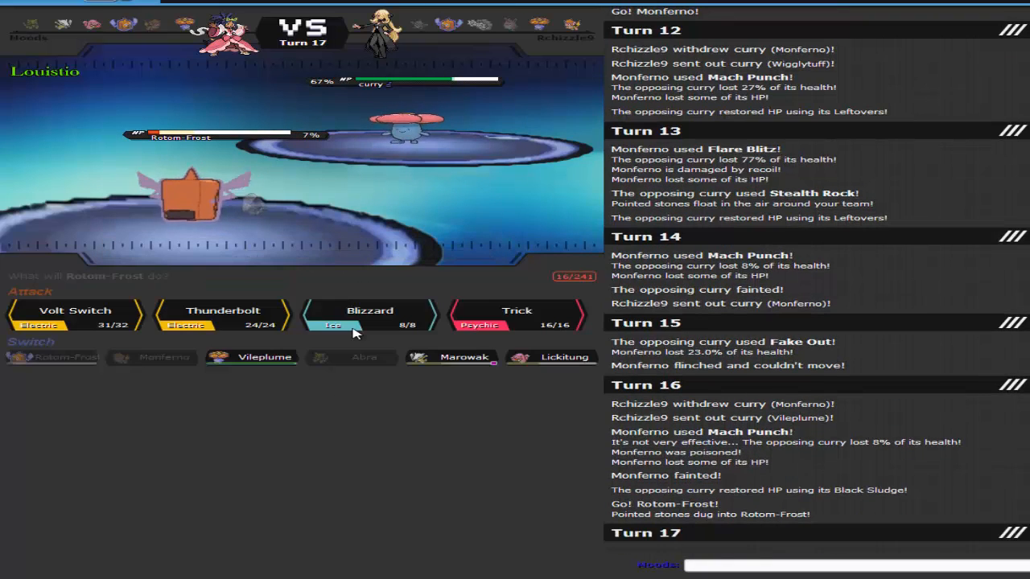
{"action": "mouse_move", "coordinate": [371, 312]}
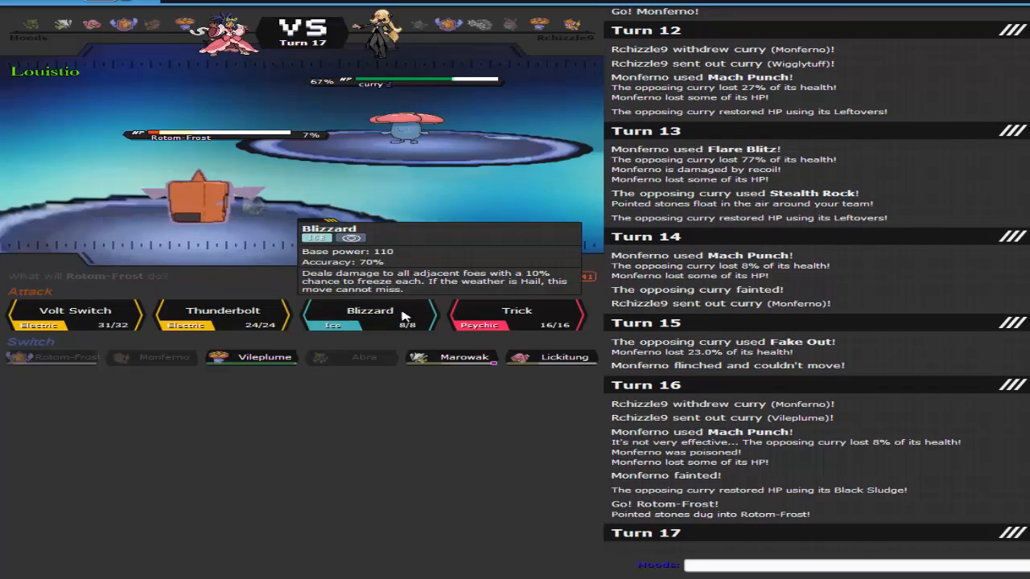
Step: Have Rotom-Frost knock out the opposing Vileplume with Blizzard
{"action": "left_click", "coordinate": [371, 314]}
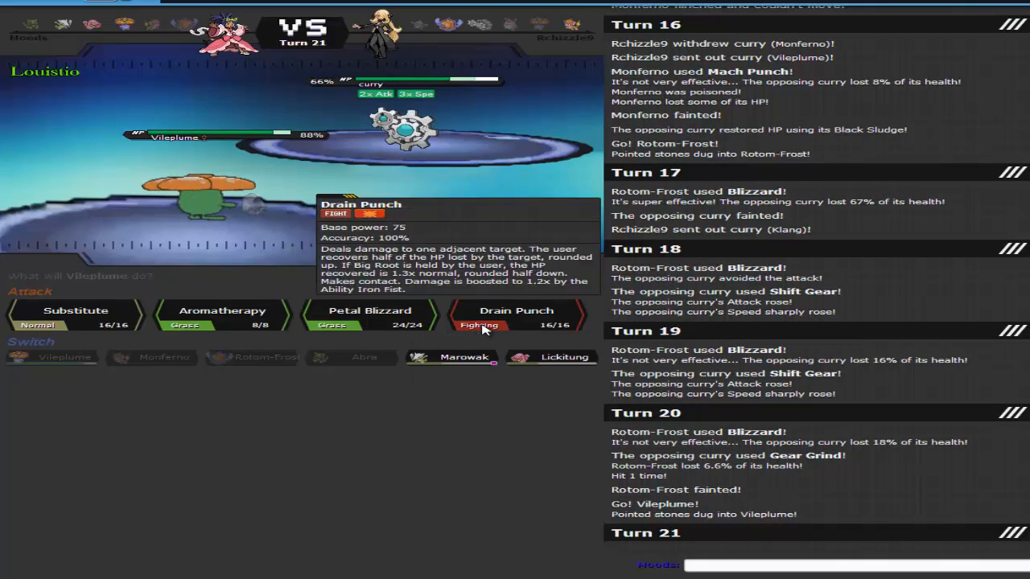
Step: Wear Klang down with Vileplume's repeated Drain Punches, skipping turn replays
{"action": "left_click", "coordinate": [516, 314]}
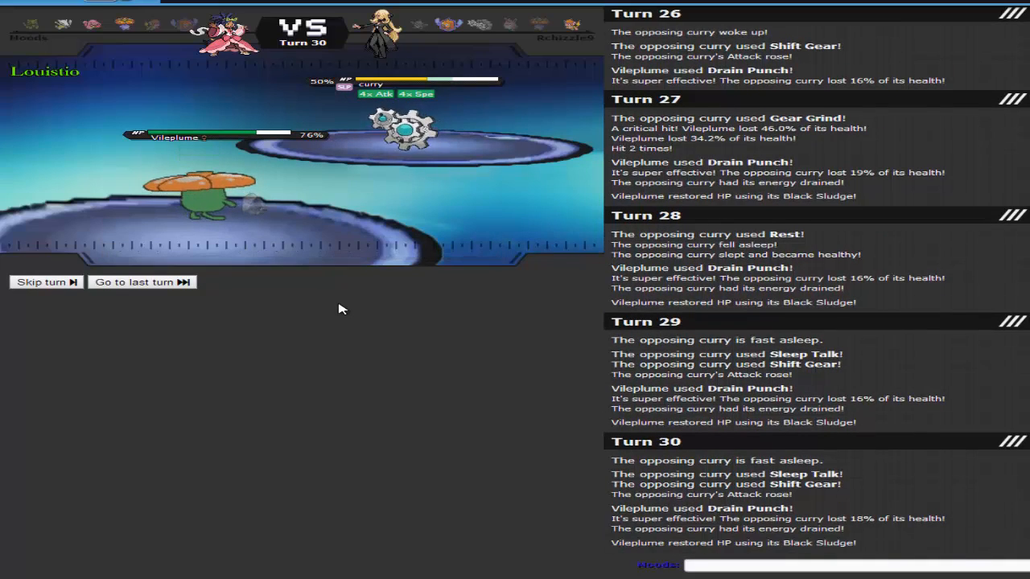
{"action": "left_click", "coordinate": [42, 282]}
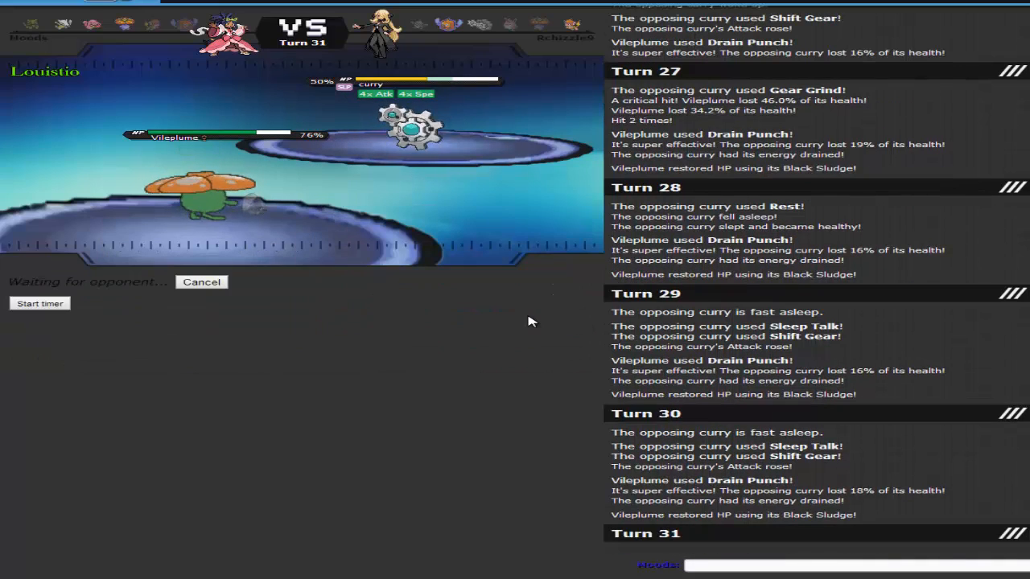
{"action": "mouse_move", "coordinate": [500, 321]}
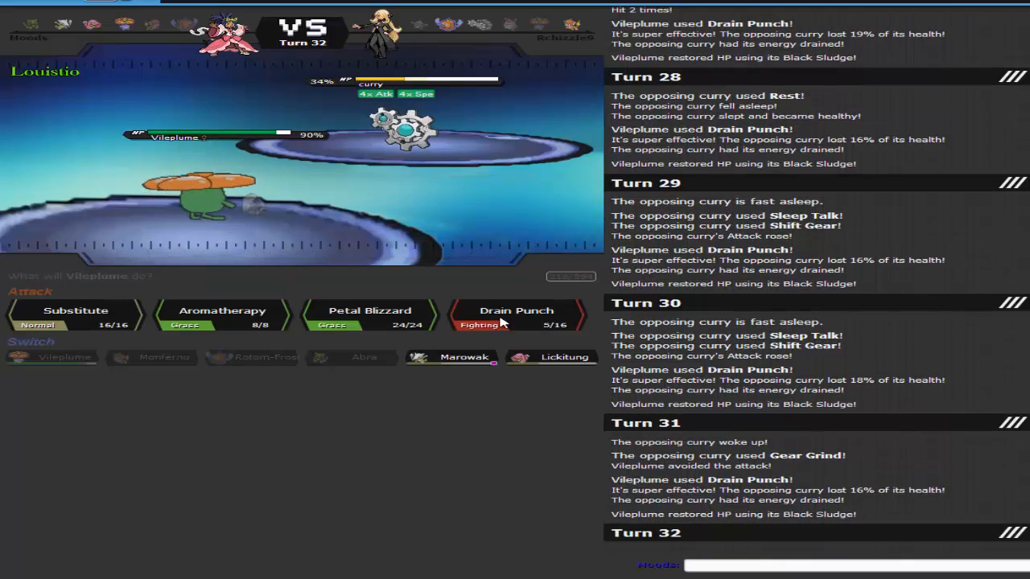
{"action": "left_click", "coordinate": [516, 312]}
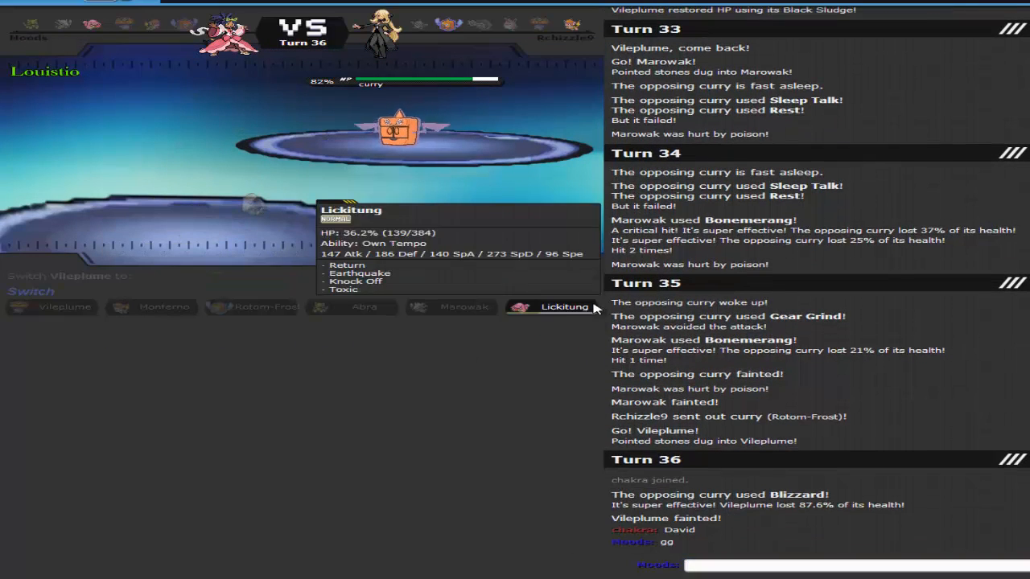
Step: Send in Lickitung at 24% to face the opposing Rotom-Frost on Turn 37
{"action": "left_click", "coordinate": [550, 306]}
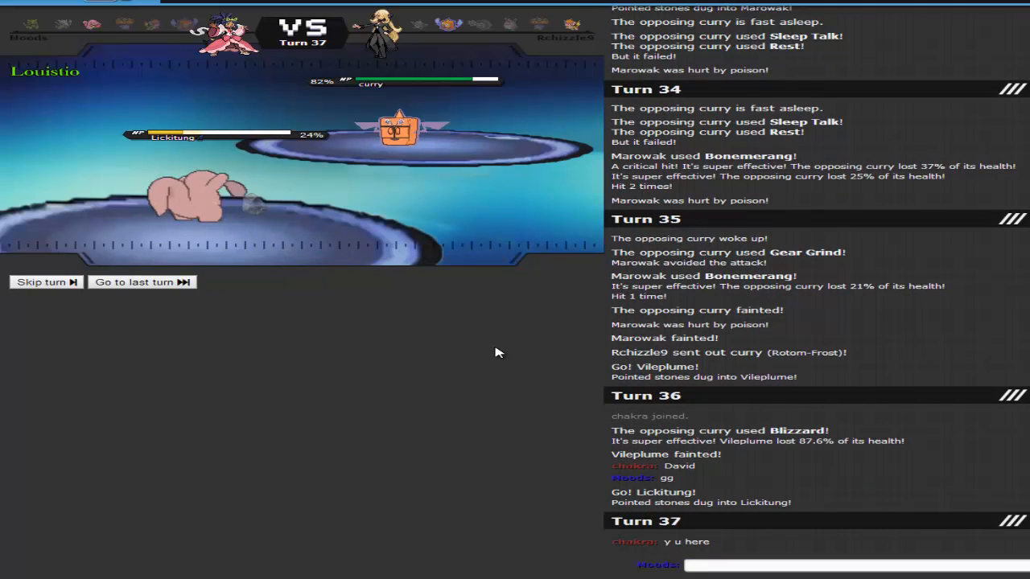